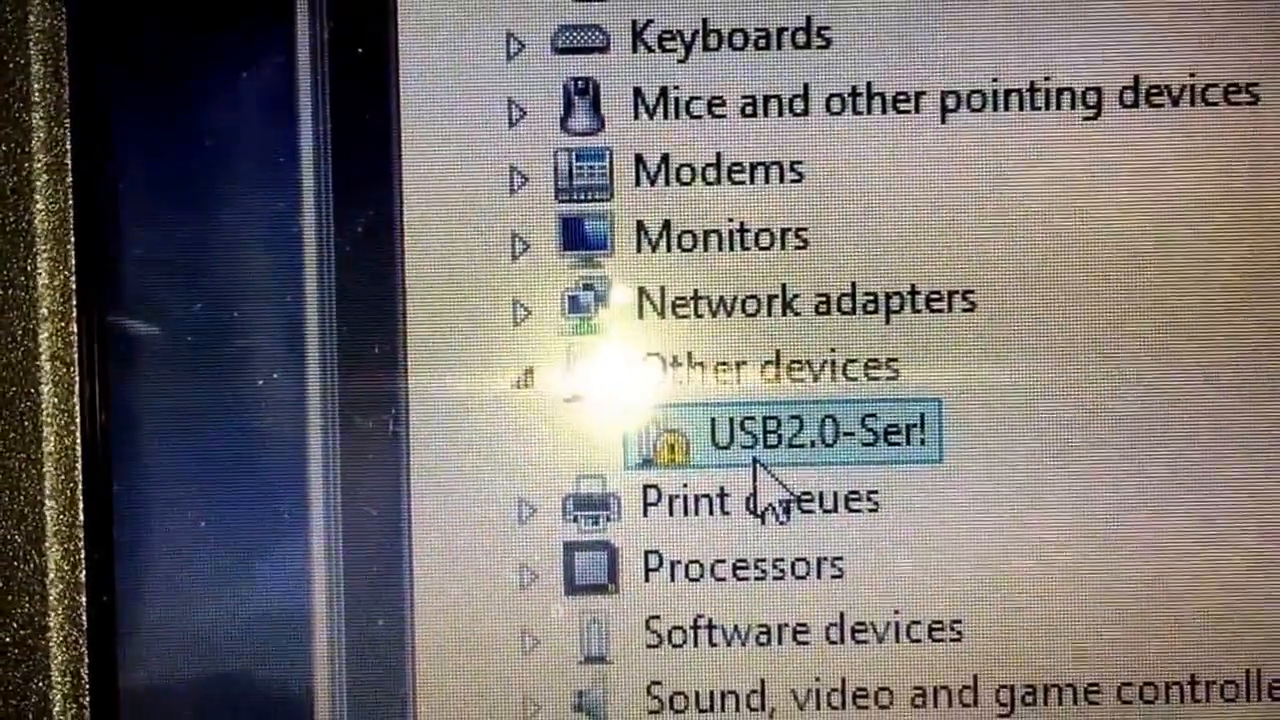
- Start Update Driver Software for the USB2.0-Serial entry under Other devices
{"action": "right_click", "coordinate": [810, 440]}
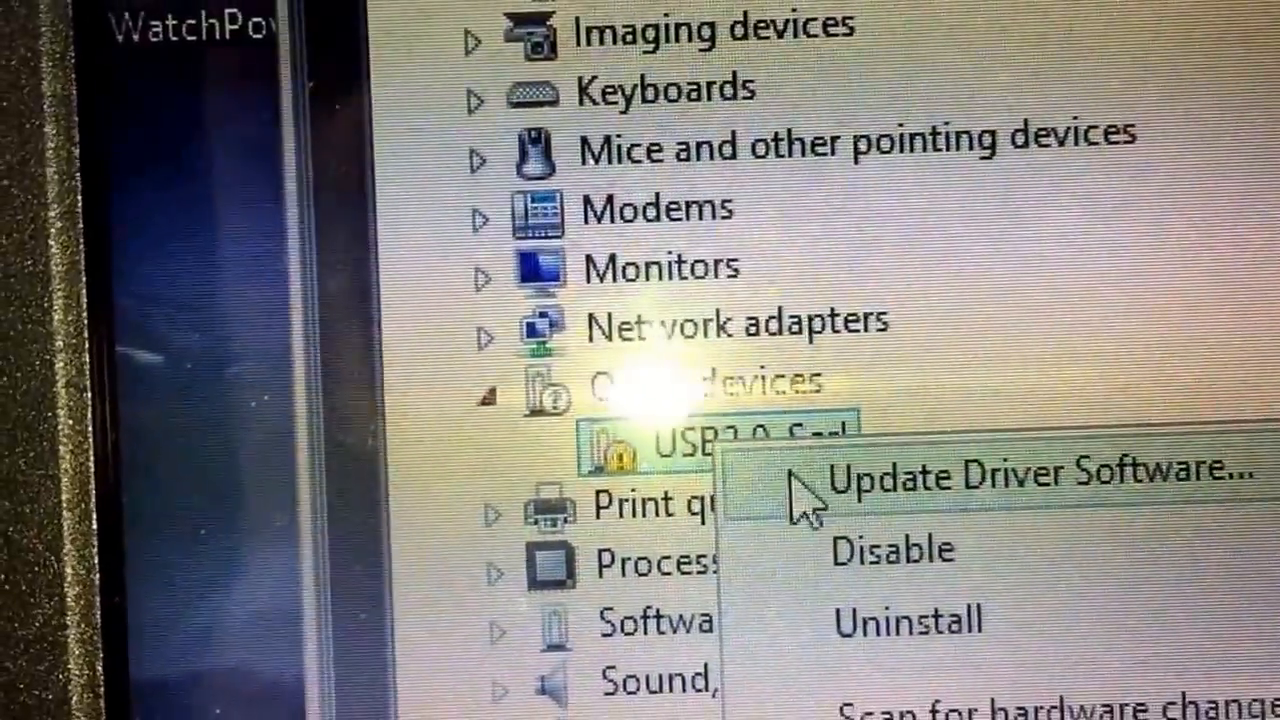
{"action": "left_click", "coordinate": [1044, 476]}
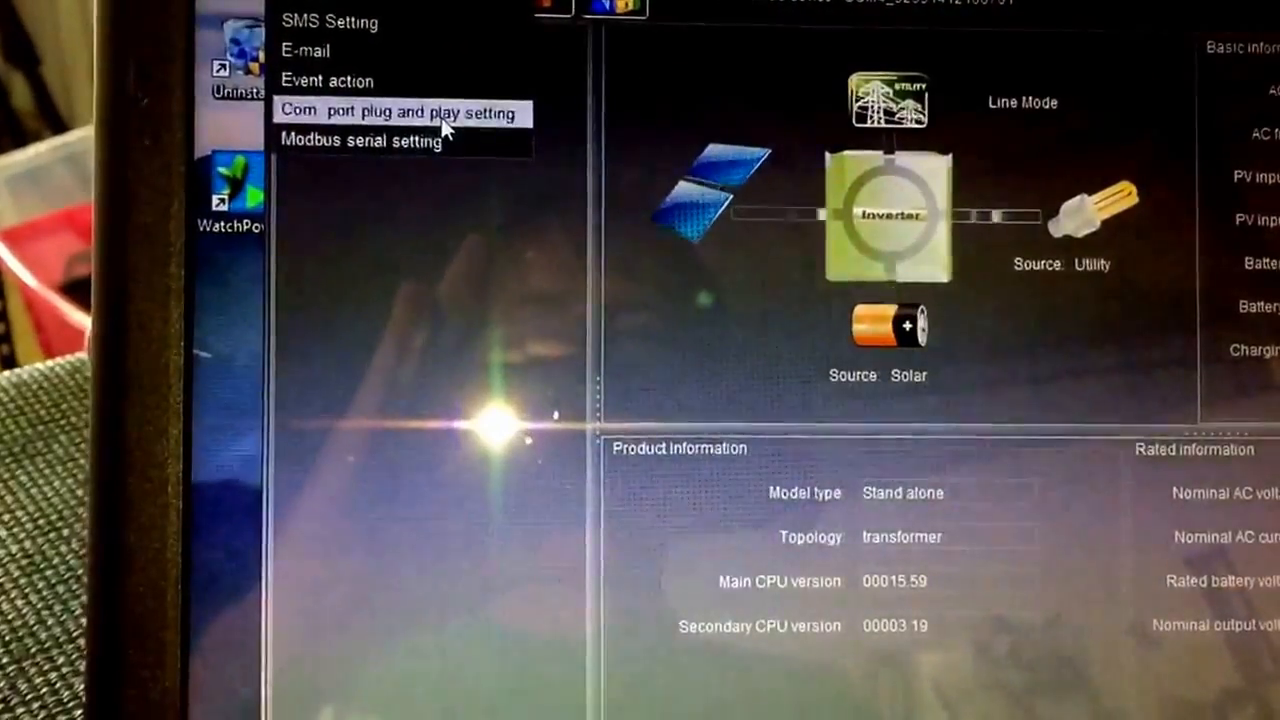
- Bring up WatchPower's Com. port plug and play setting from the configuration menu
{"action": "left_click", "coordinate": [408, 108]}
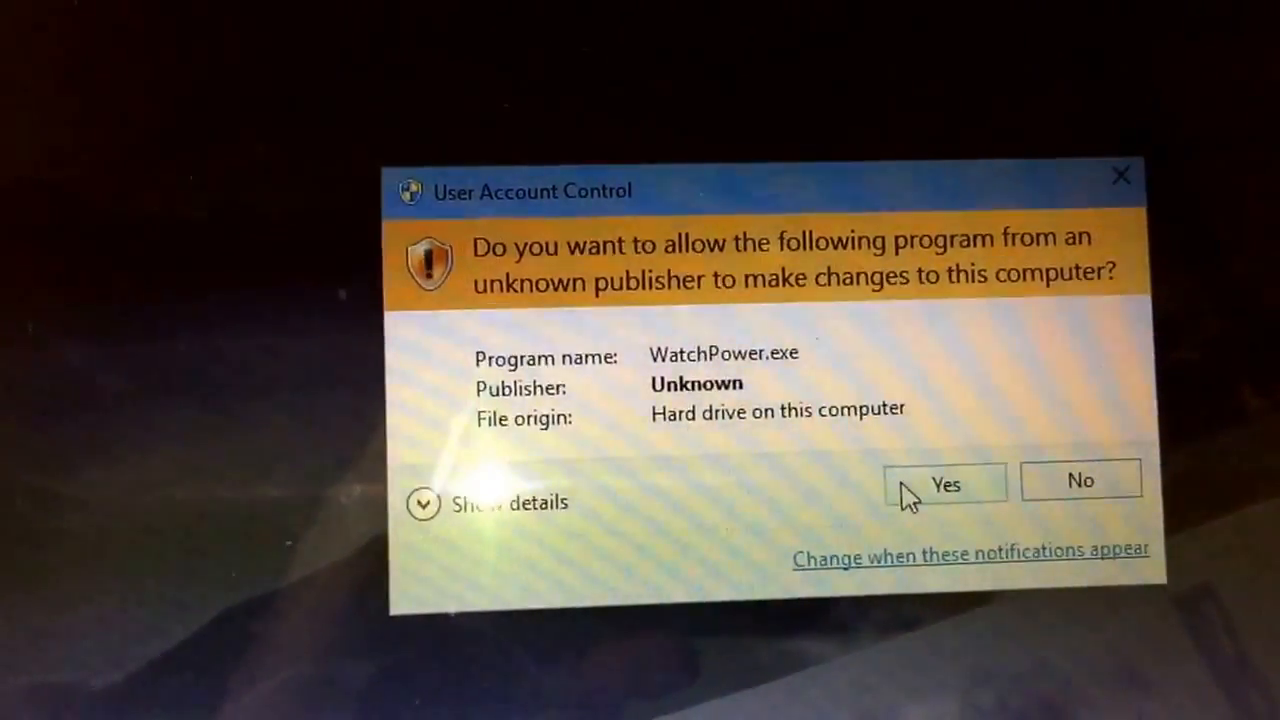
- Allow WatchPower.exe administrator rights and view the inverter's data log table
{"action": "left_click", "coordinate": [944, 482]}
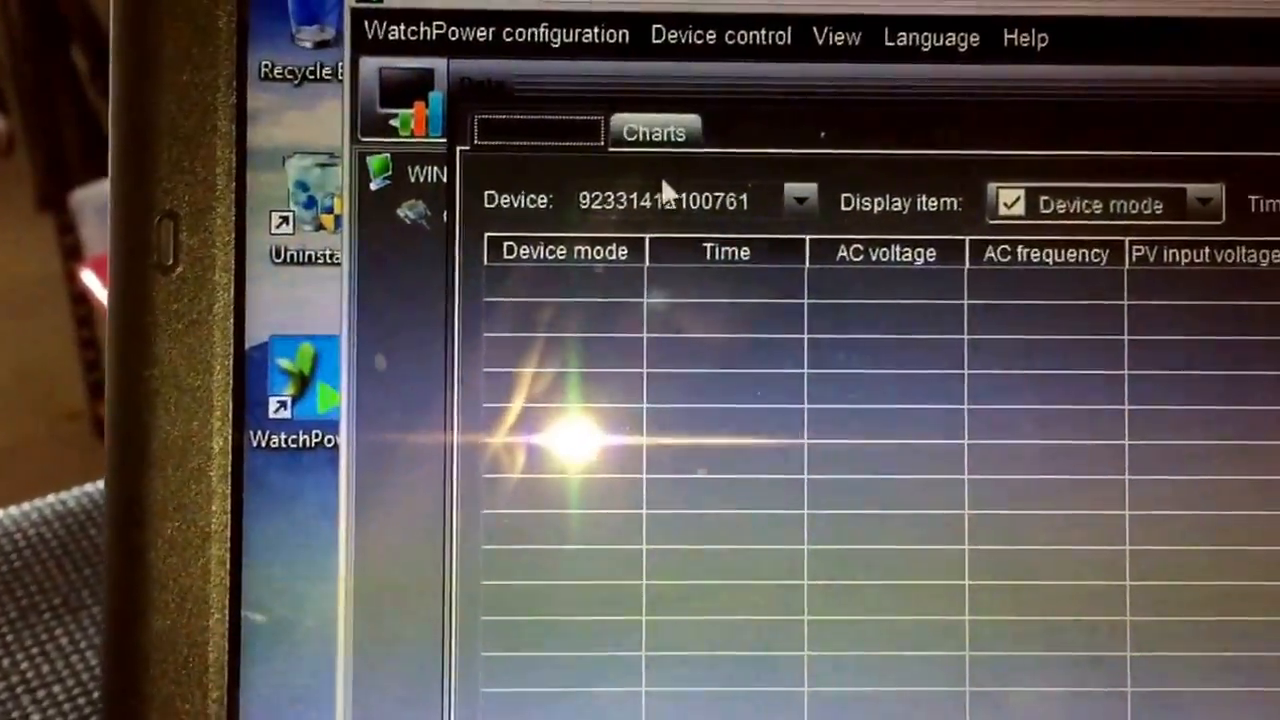
{"action": "left_click", "coordinate": [800, 198]}
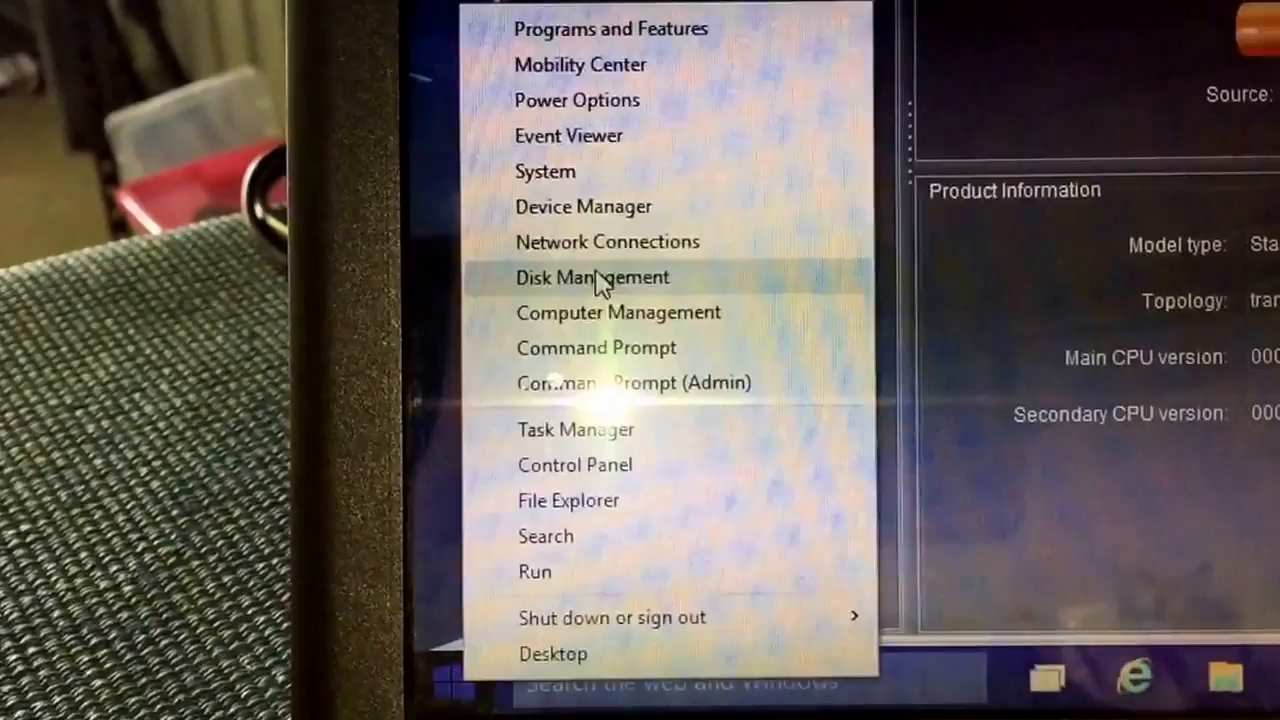
- Enter Device Manager from the Win+X menu and bring up actions for the Unknown device
{"action": "left_click", "coordinate": [590, 276]}
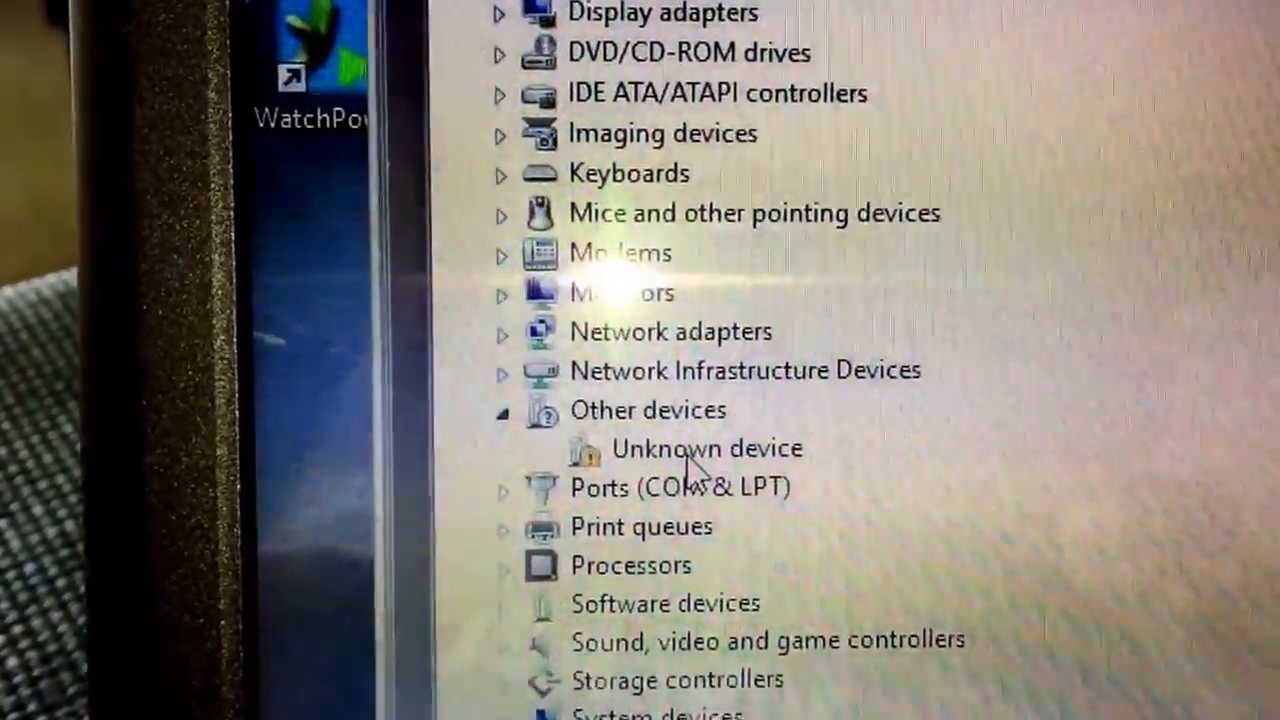
{"action": "right_click", "coordinate": [700, 448]}
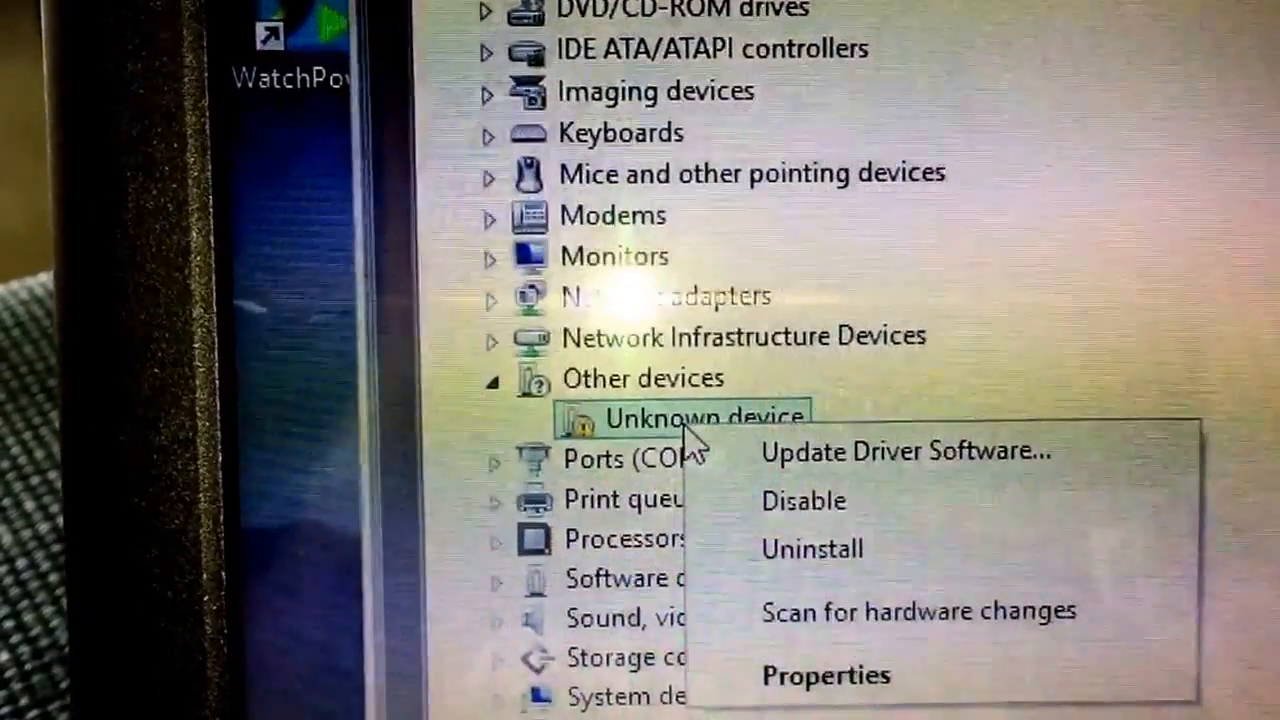